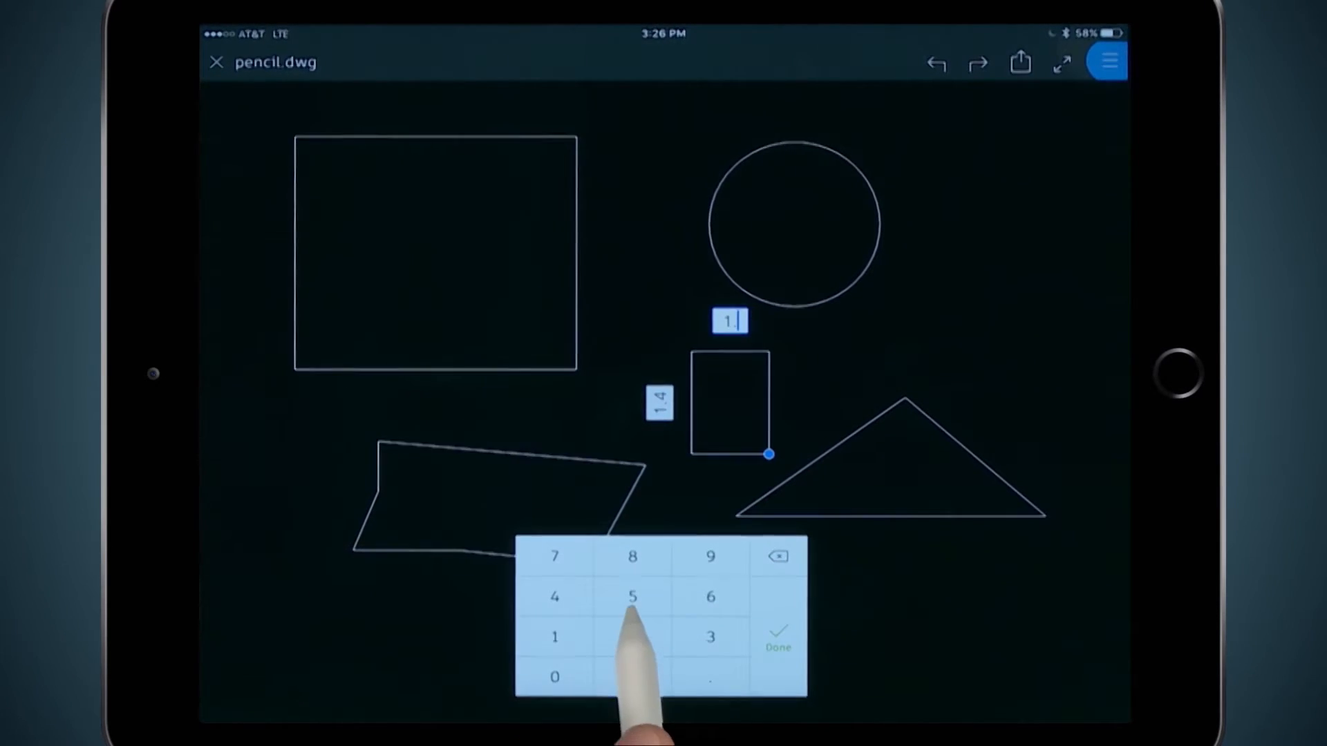
Finish the 1.5 by 1.4 rectangle, then bring up Quick Tools for erasing and measuring
left_click(777, 639)
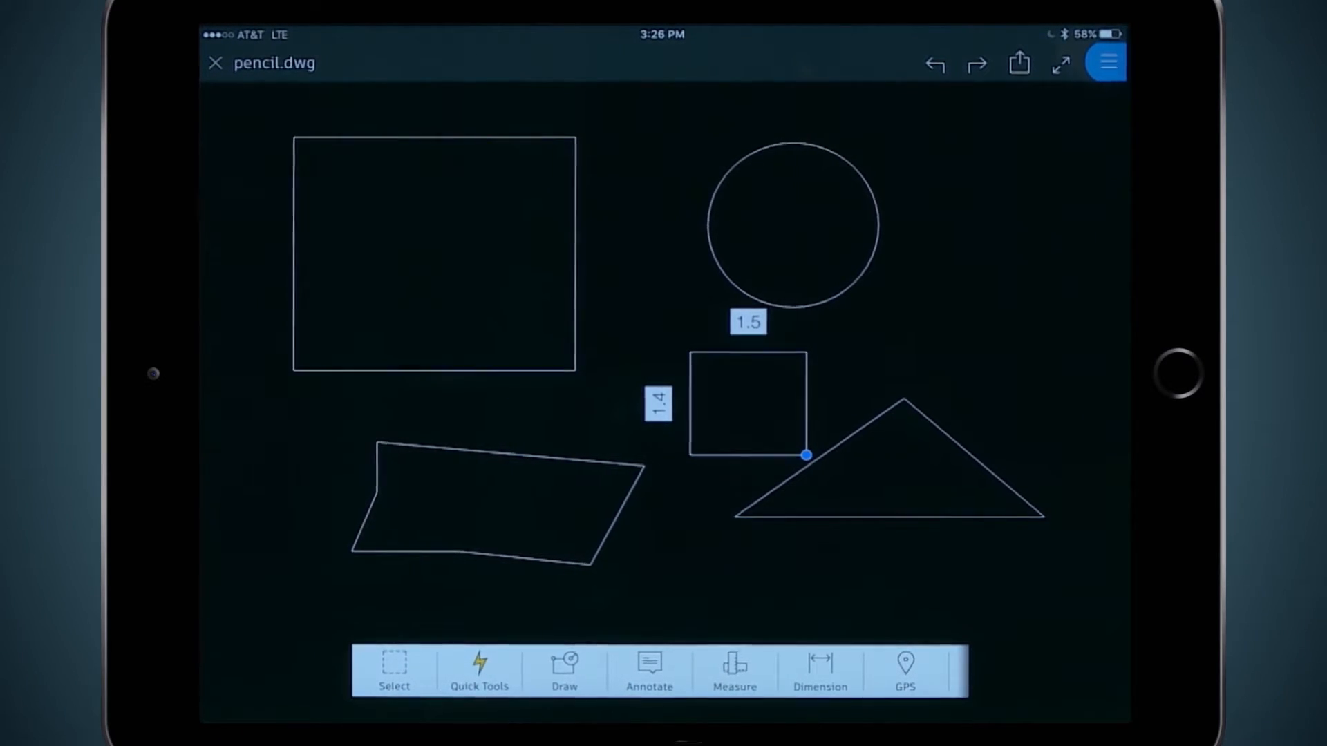
left_click(480, 670)
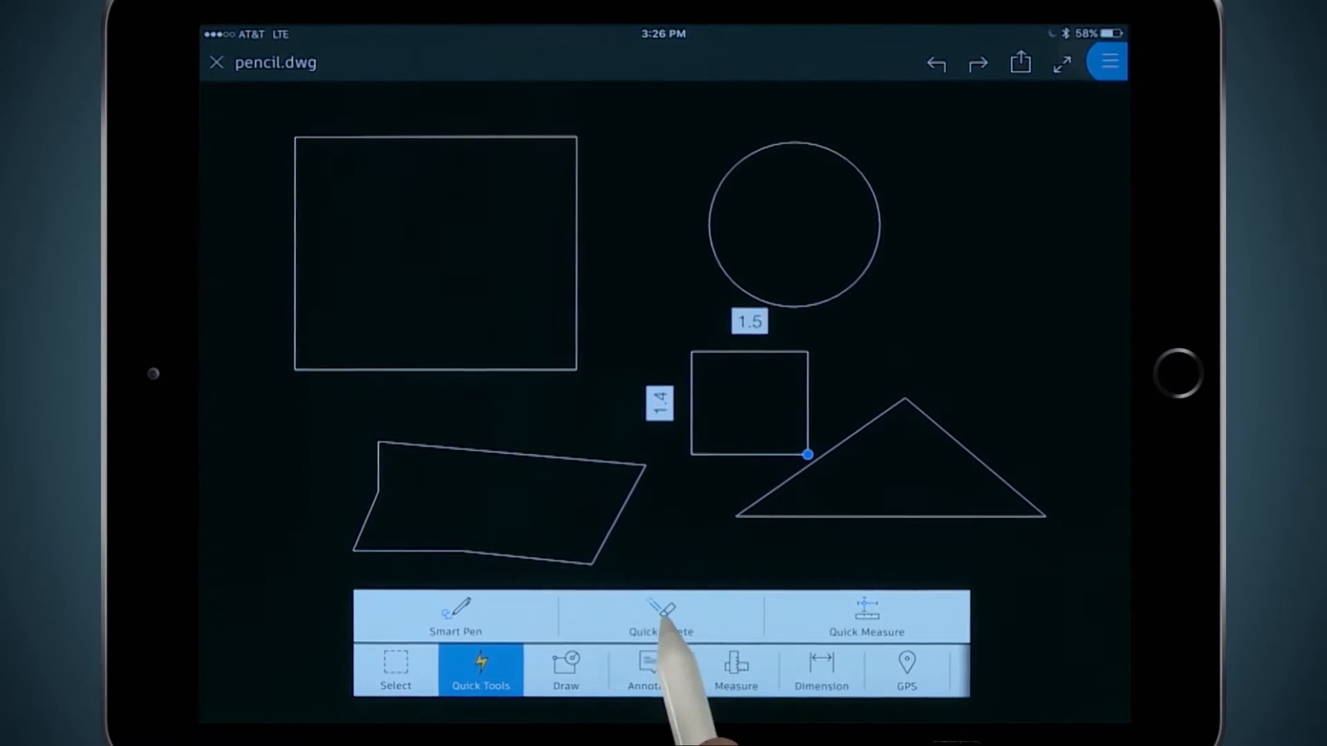